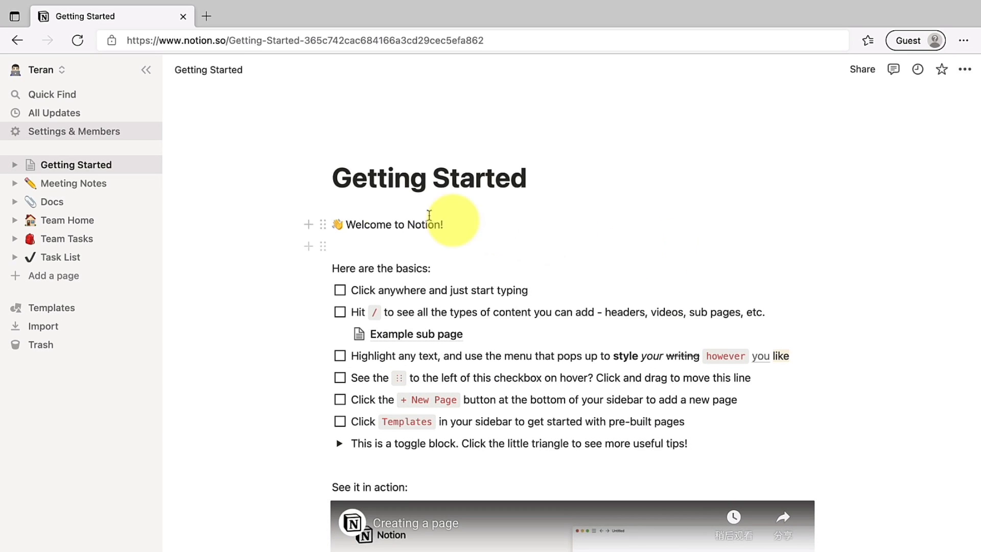
# Bring up the workspace Settings & Members window on the Members section
pyautogui.click(74, 131)
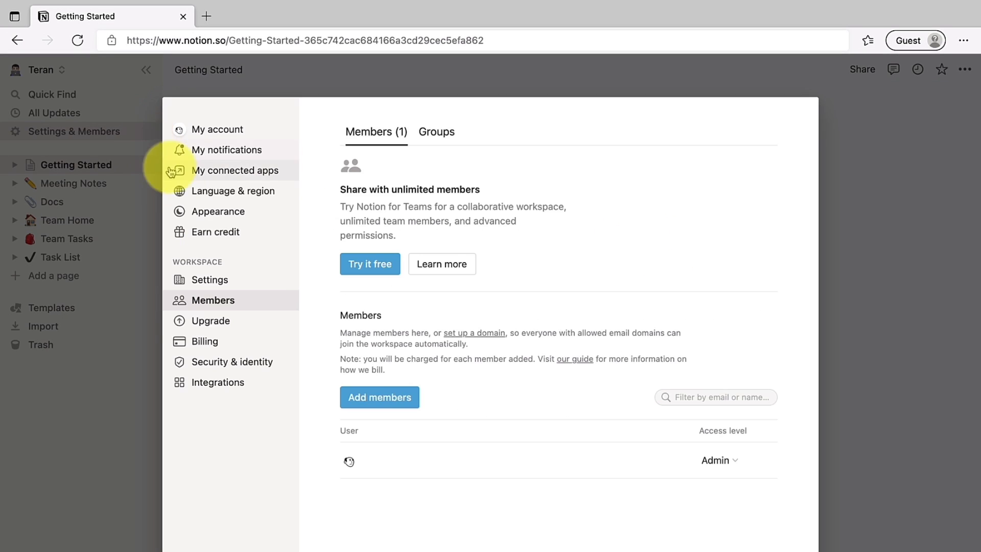
# Claim the free Education plan under Students & educators and confirm the Personal Pro subscription
pyautogui.click(209, 320)
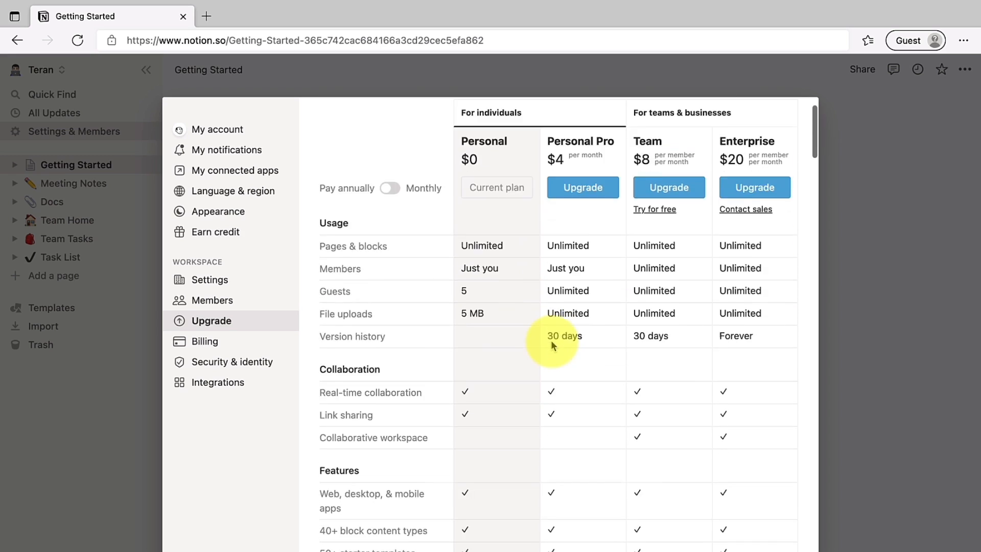
pyautogui.scroll(-3)
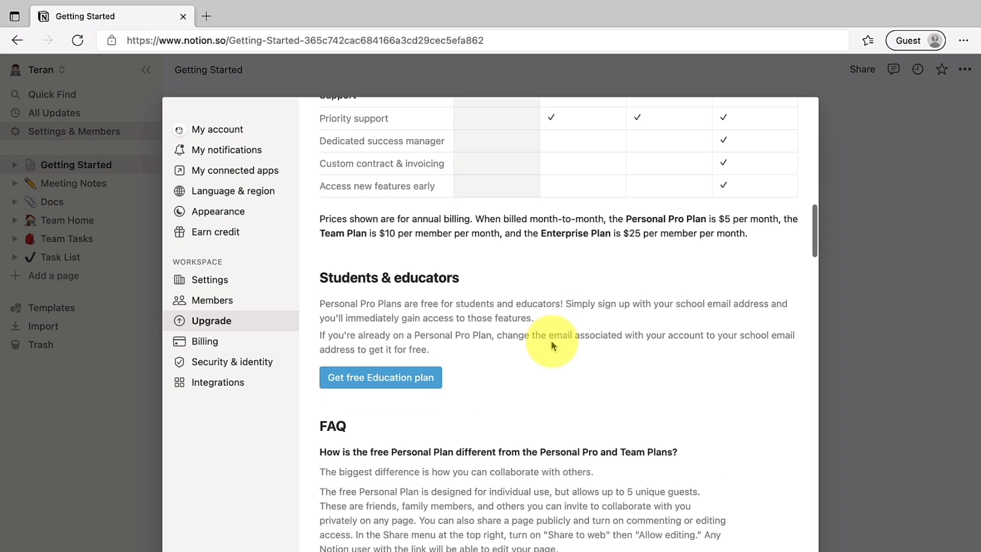
pyautogui.click(381, 377)
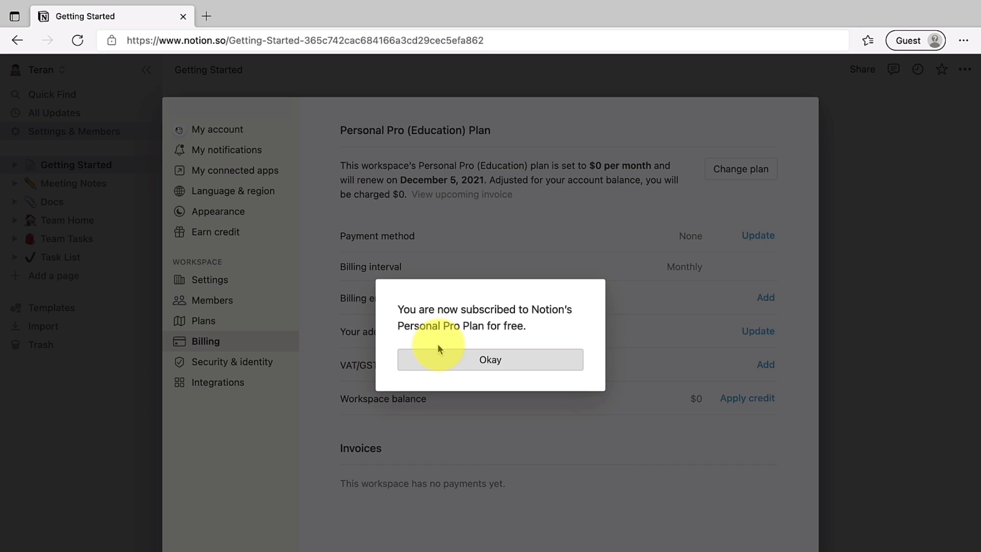
pyautogui.click(489, 359)
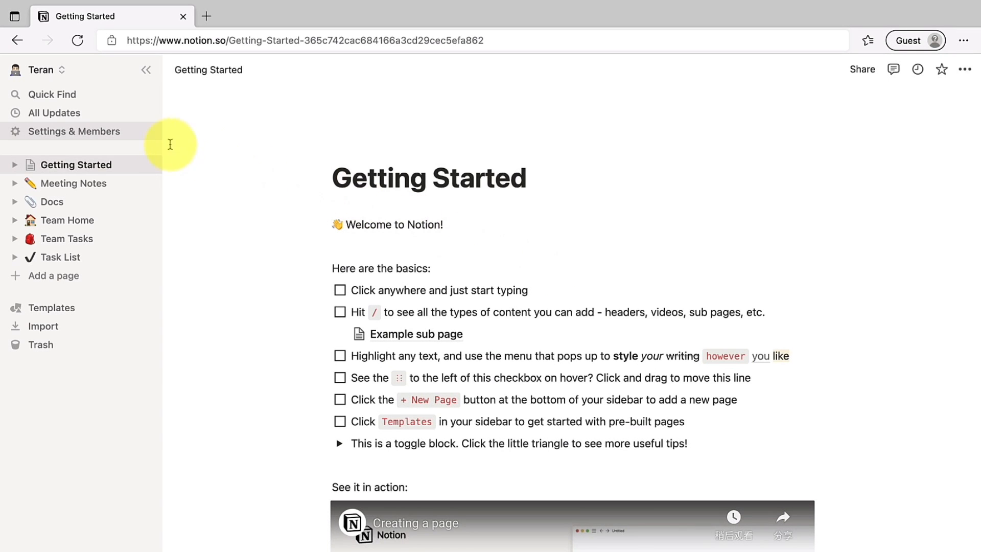
# Go to My account in settings and begin changing the login email under Personal info
pyautogui.click(73, 132)
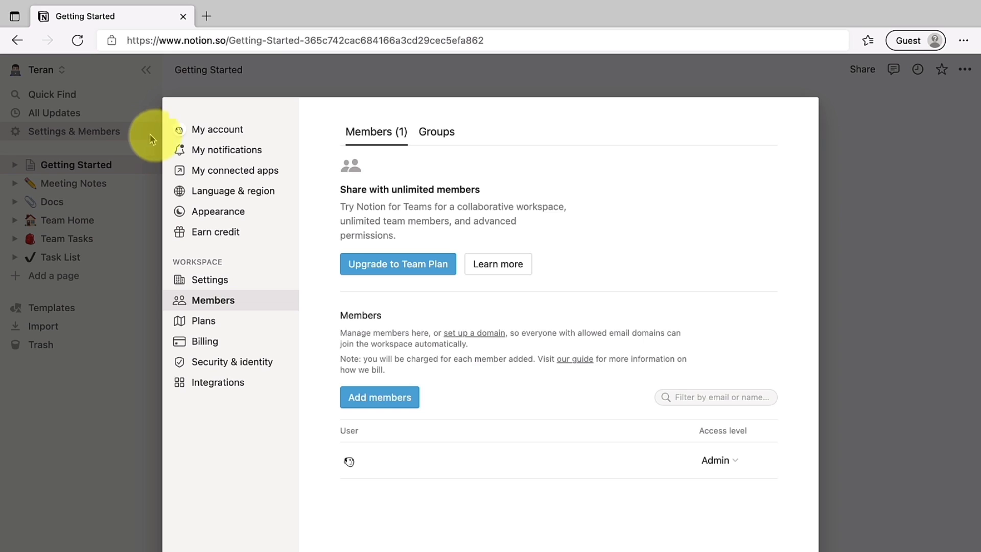
pyautogui.click(217, 130)
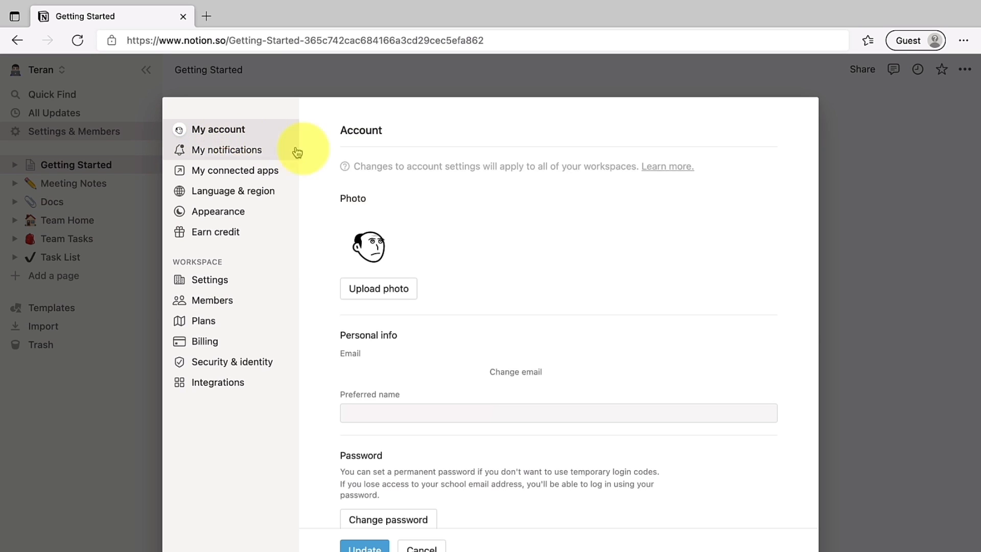
pyautogui.click(515, 371)
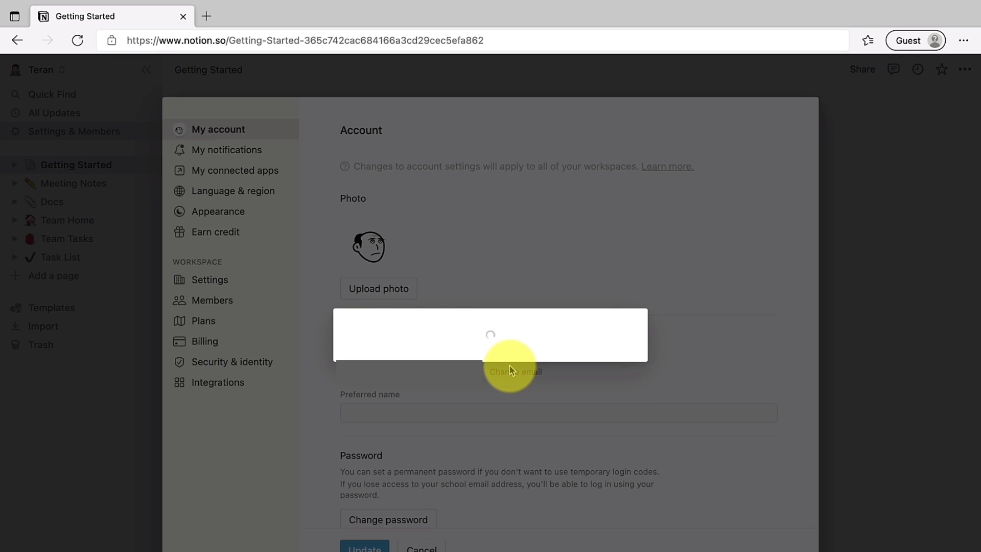